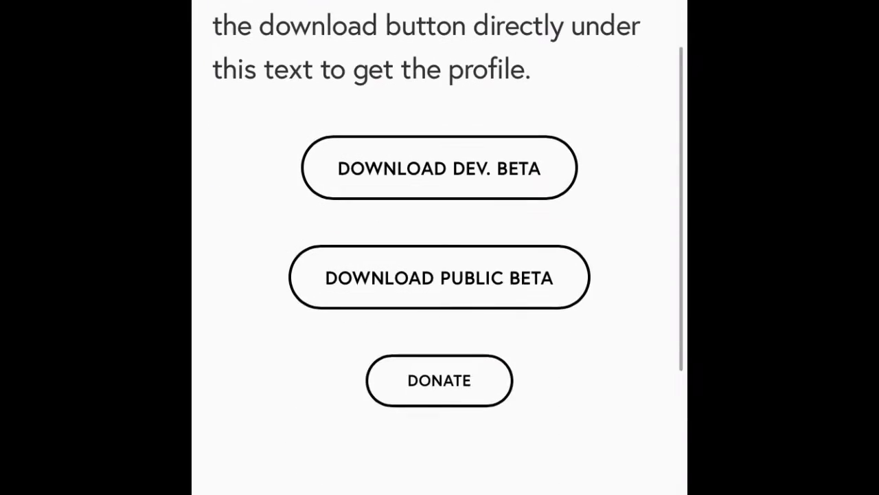
# Scroll the beta download page toward the link to Apple's Beta Software Program site.
pyautogui.scroll(-3)
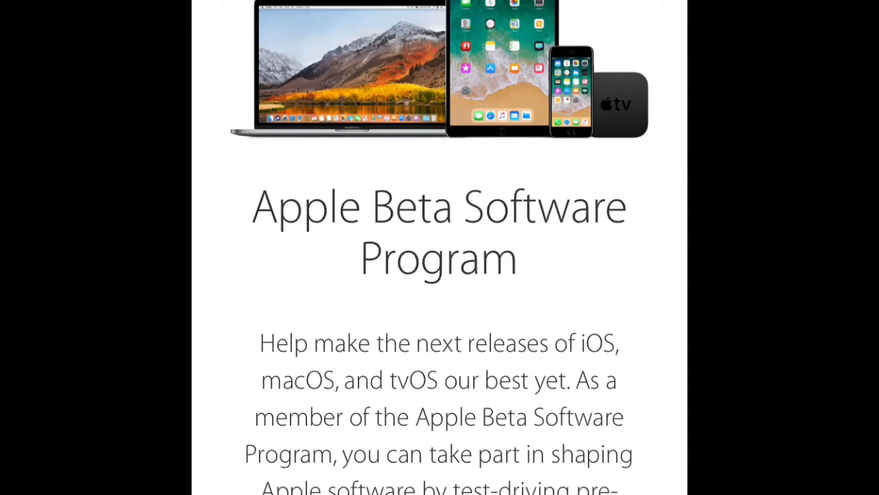
# Scroll the Guide for Public Betas to reach the 'enroll your iOS device' link.
pyautogui.scroll(-3)
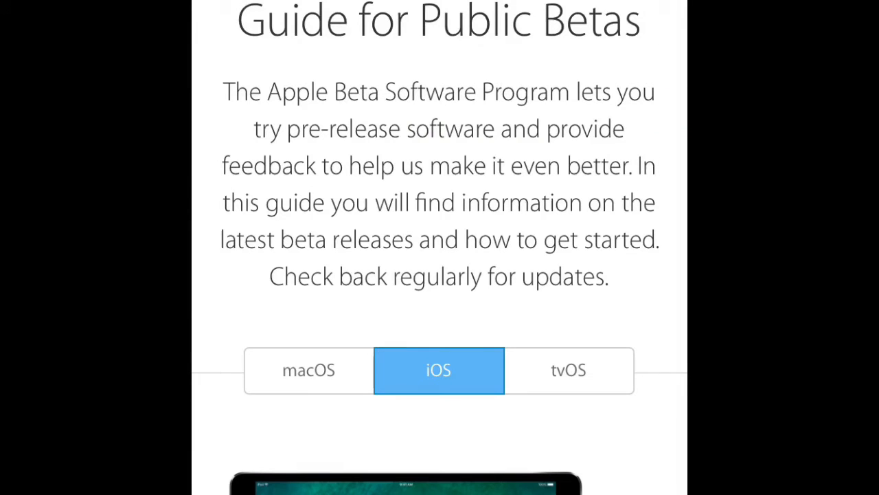
pyautogui.scroll(-3)
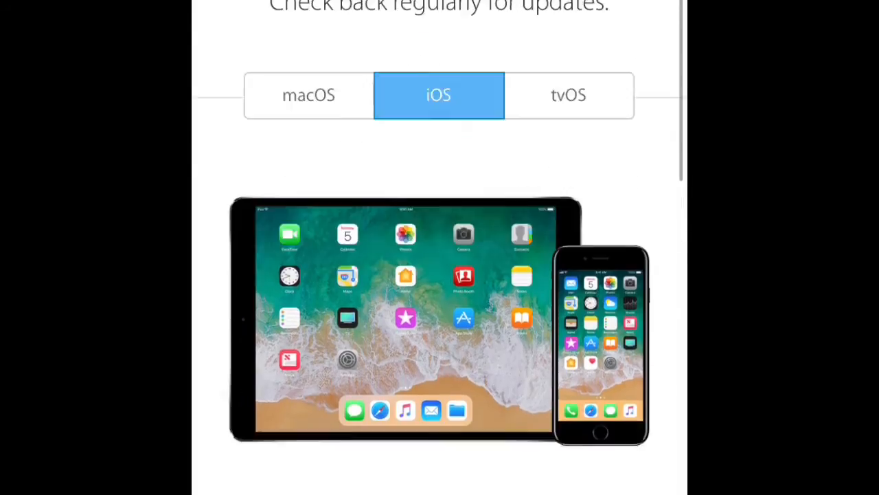
pyautogui.scroll(-3)
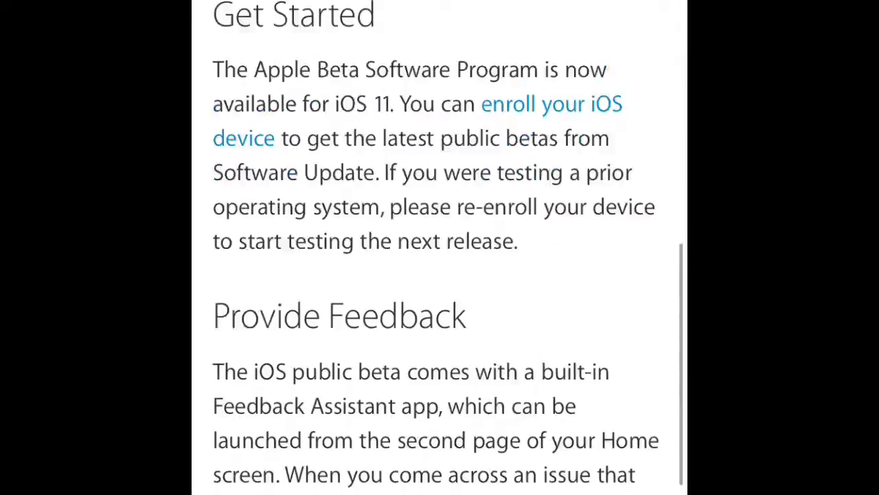
pyautogui.scroll(3)
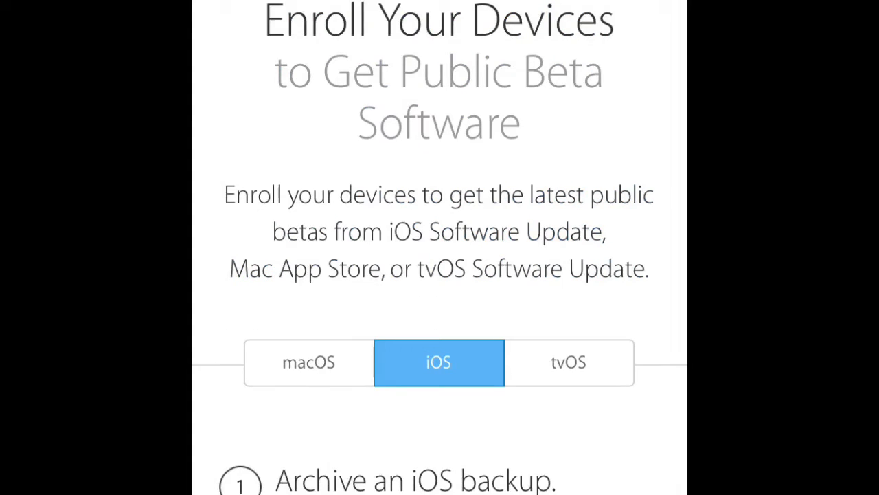
# Download the iOS beta configuration profile from step 2 and allow it to open in Settings.
pyautogui.scroll(-3)
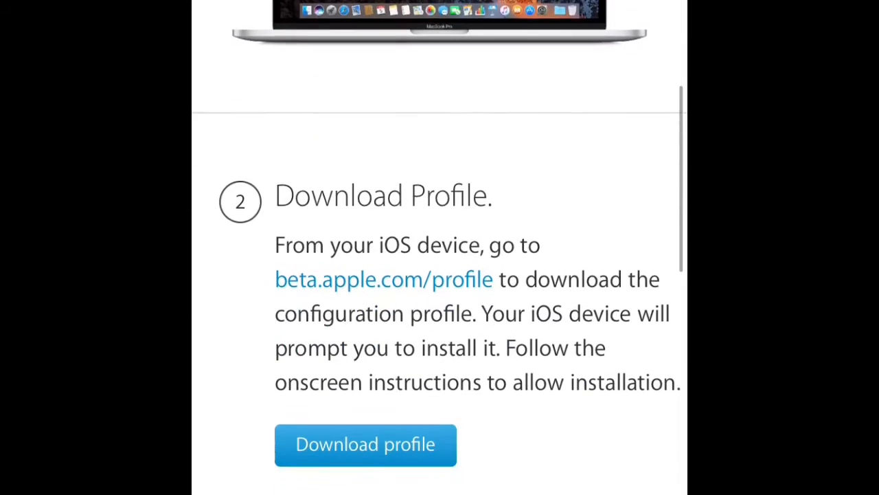
pyautogui.scroll(-3)
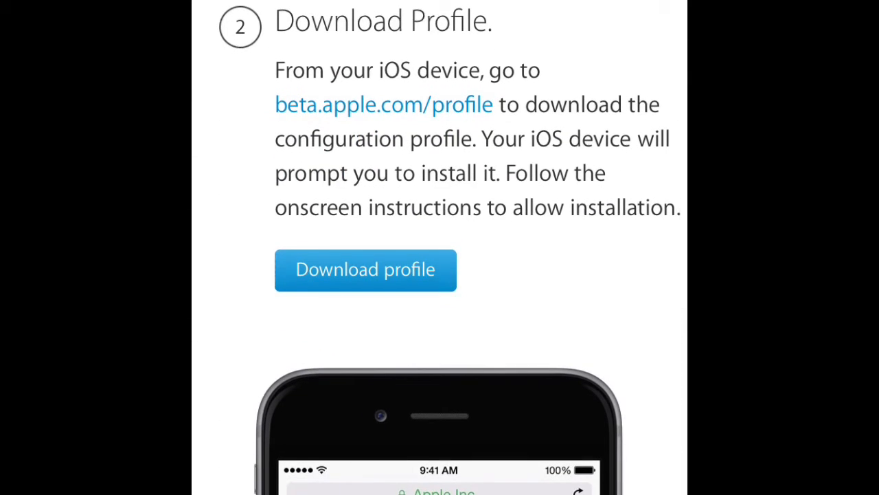
pyautogui.click(365, 269)
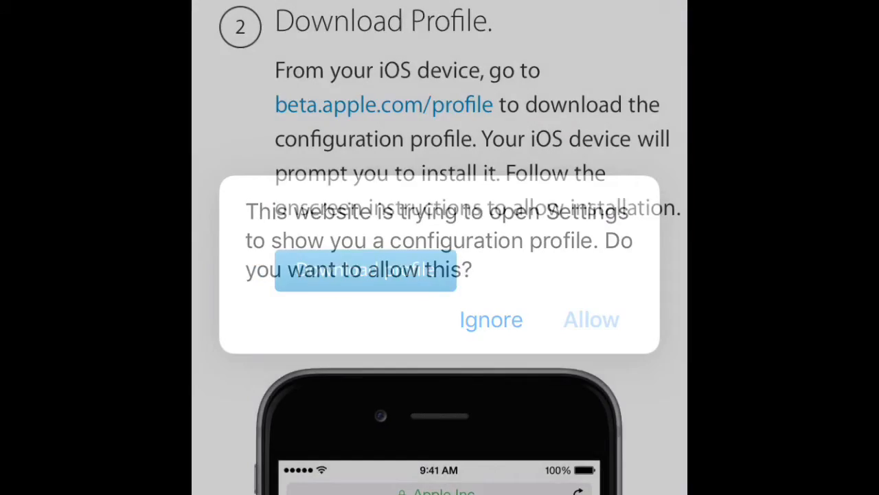
pyautogui.click(591, 319)
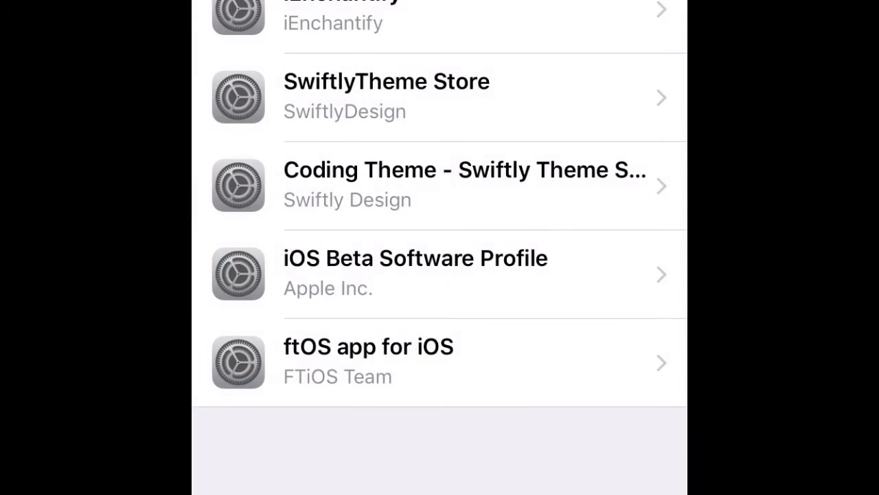
# Return from the profiles list to main Settings and scroll toward General.
pyautogui.click(414, 274)
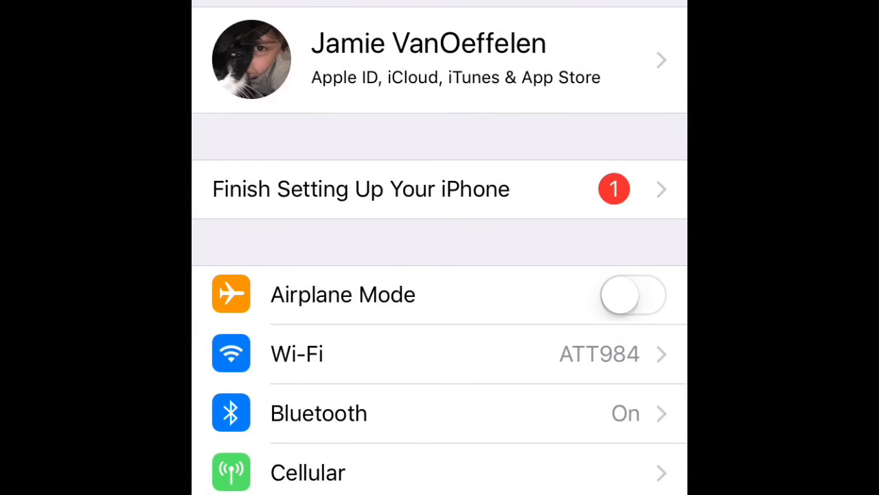
pyautogui.scroll(-3)
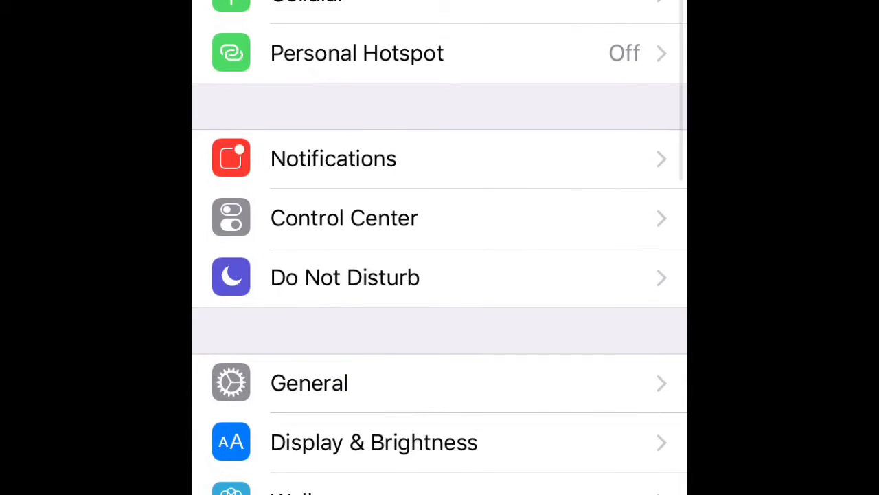